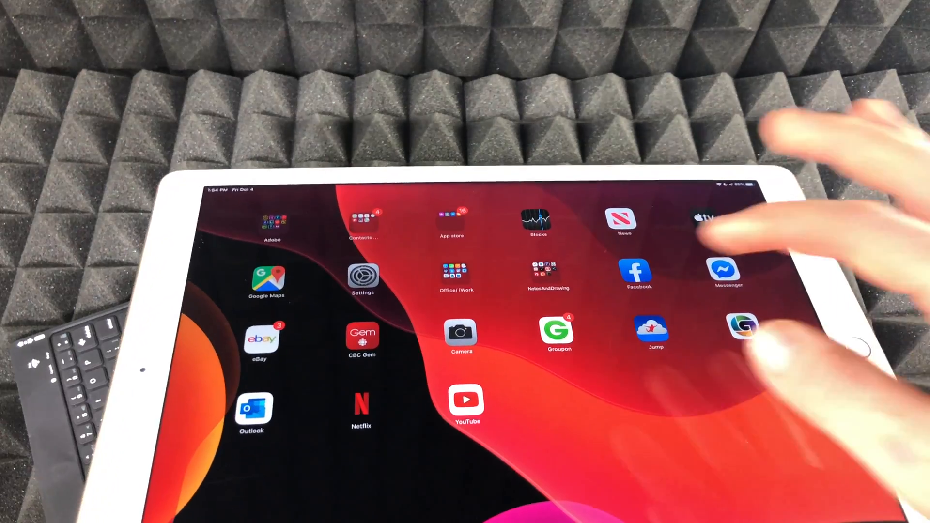
Step: Open the Settings app from the Home Screen to reach the Bluetooth list
{"action": "left_click", "coordinate": [362, 276]}
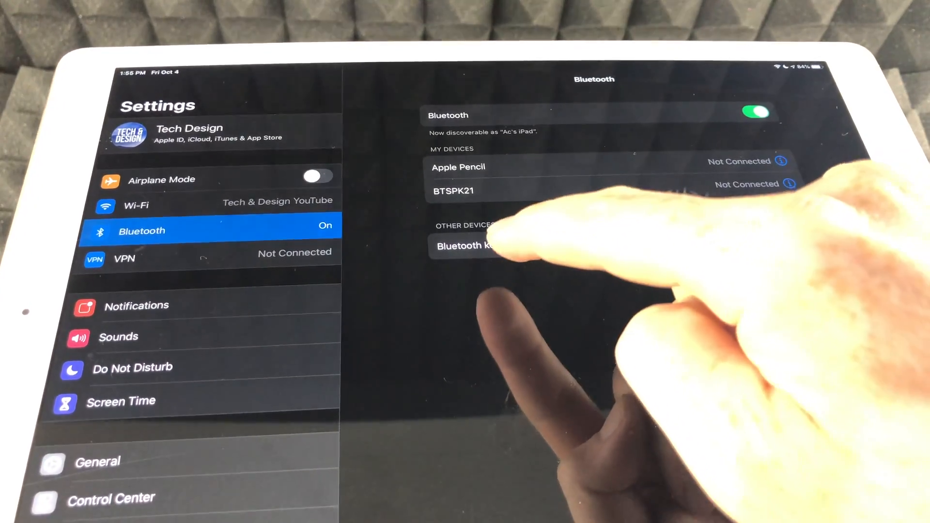
Step: Select 'Bluetooth keyboard' under Other Devices so it pairs and connects
{"action": "left_click", "coordinate": [477, 245]}
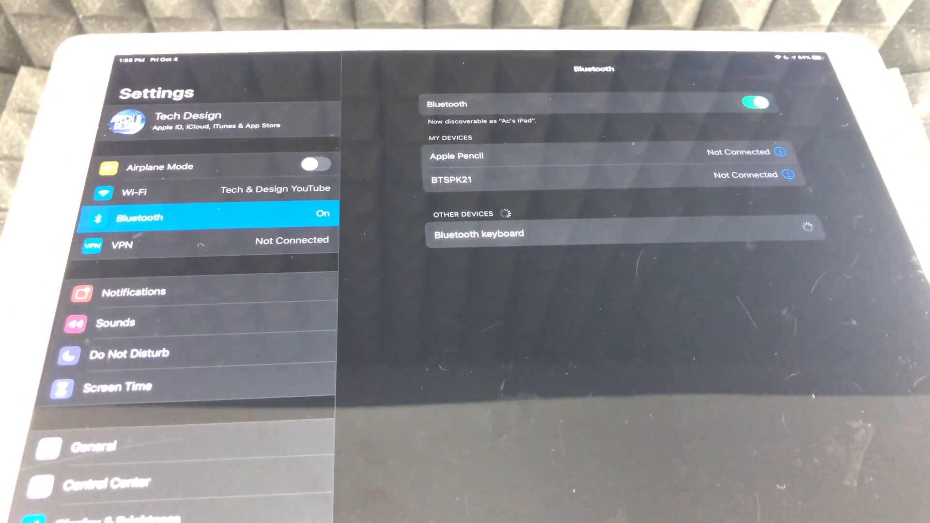
{"action": "left_click", "coordinate": [478, 233]}
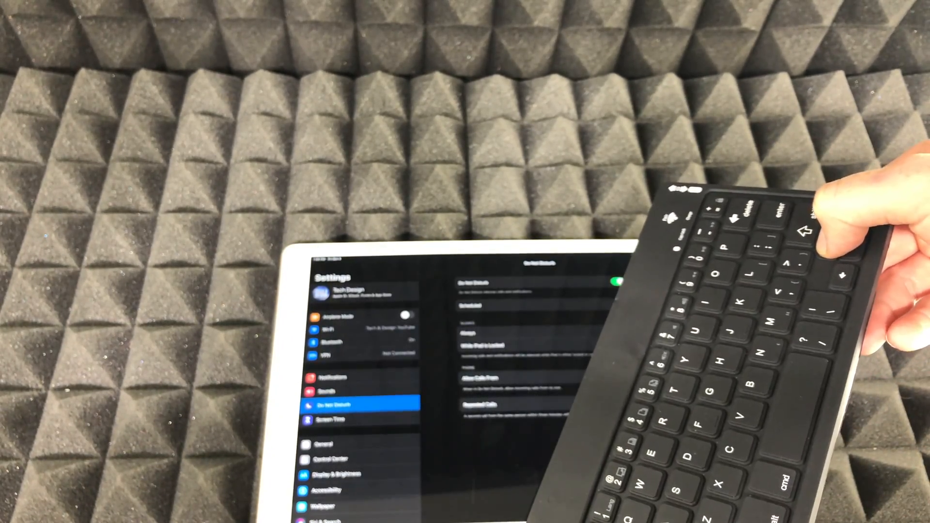
Step: Move through the sidebar with the arrow keys from Bluetooth down to Screen Time
{"action": "left_click", "coordinate": [329, 341]}
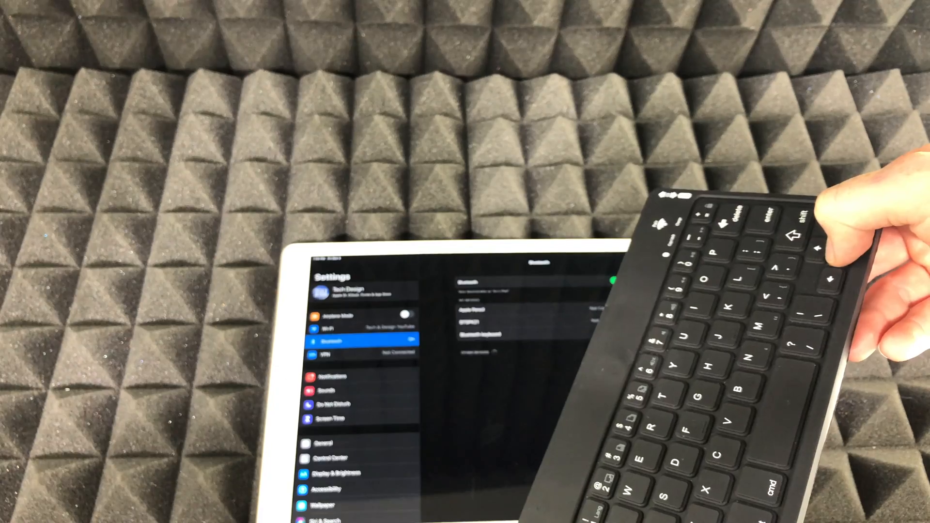
{"action": "left_click", "coordinate": [329, 419]}
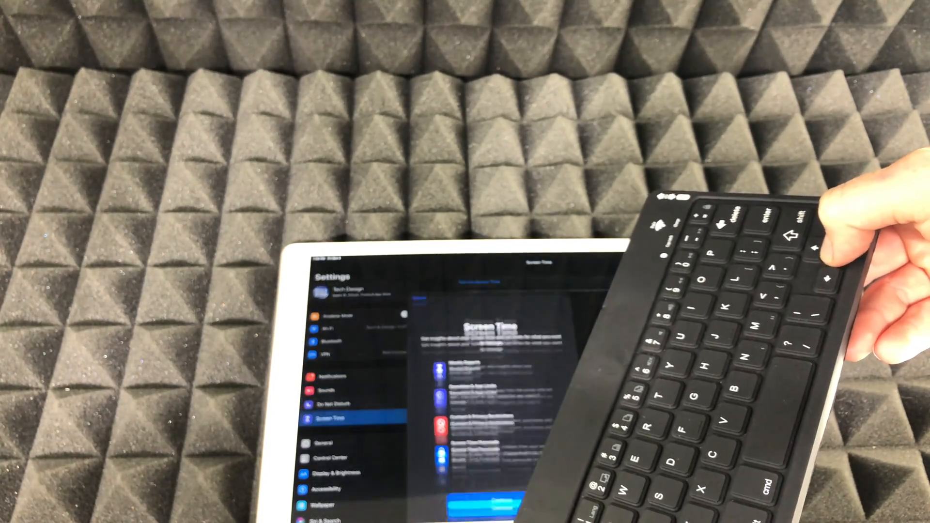